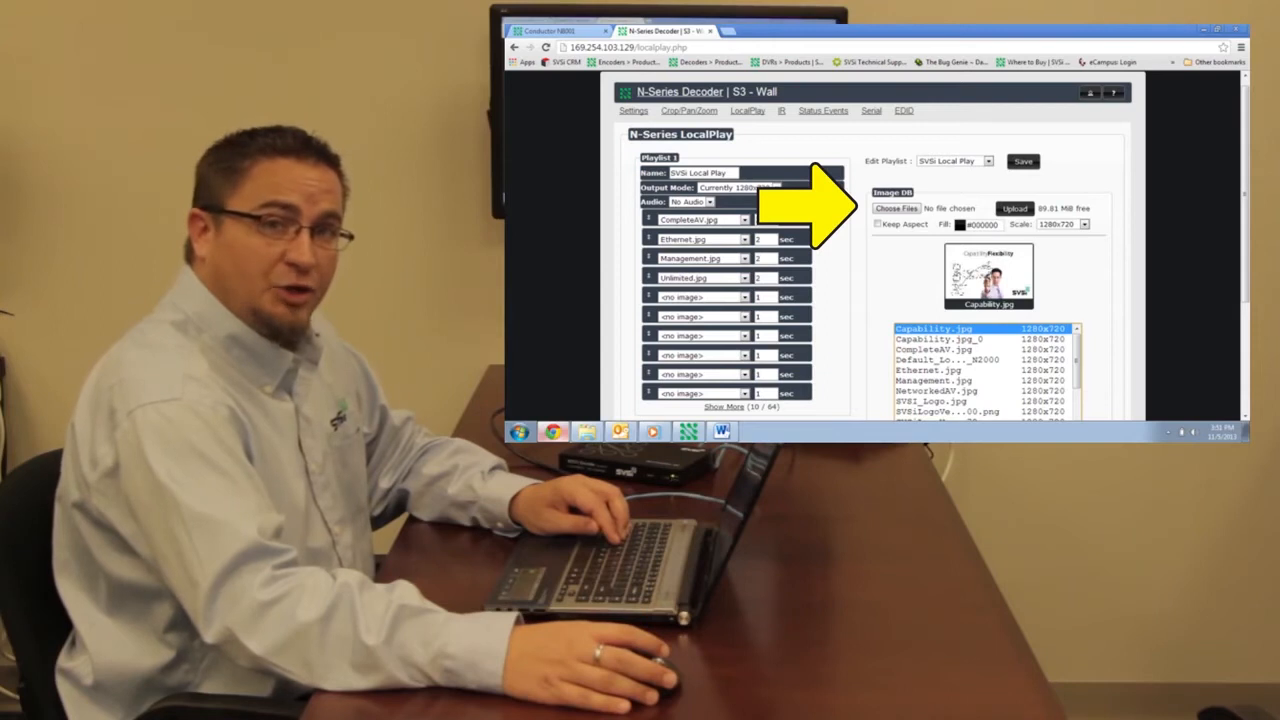
# Choose the image files to upload into the LocalPlay image database
pyautogui.click(896, 208)
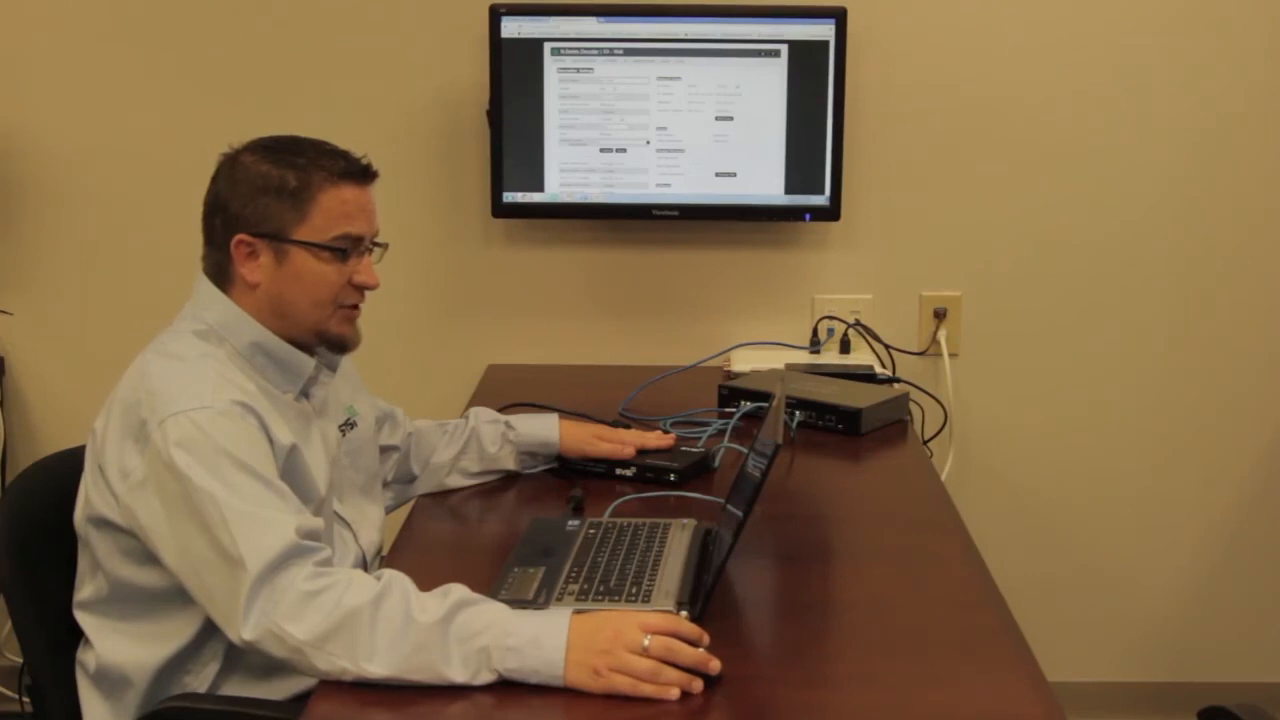
# List the Live/Local source choices: Live and the Default PlayList entries
pyautogui.click(792, 272)
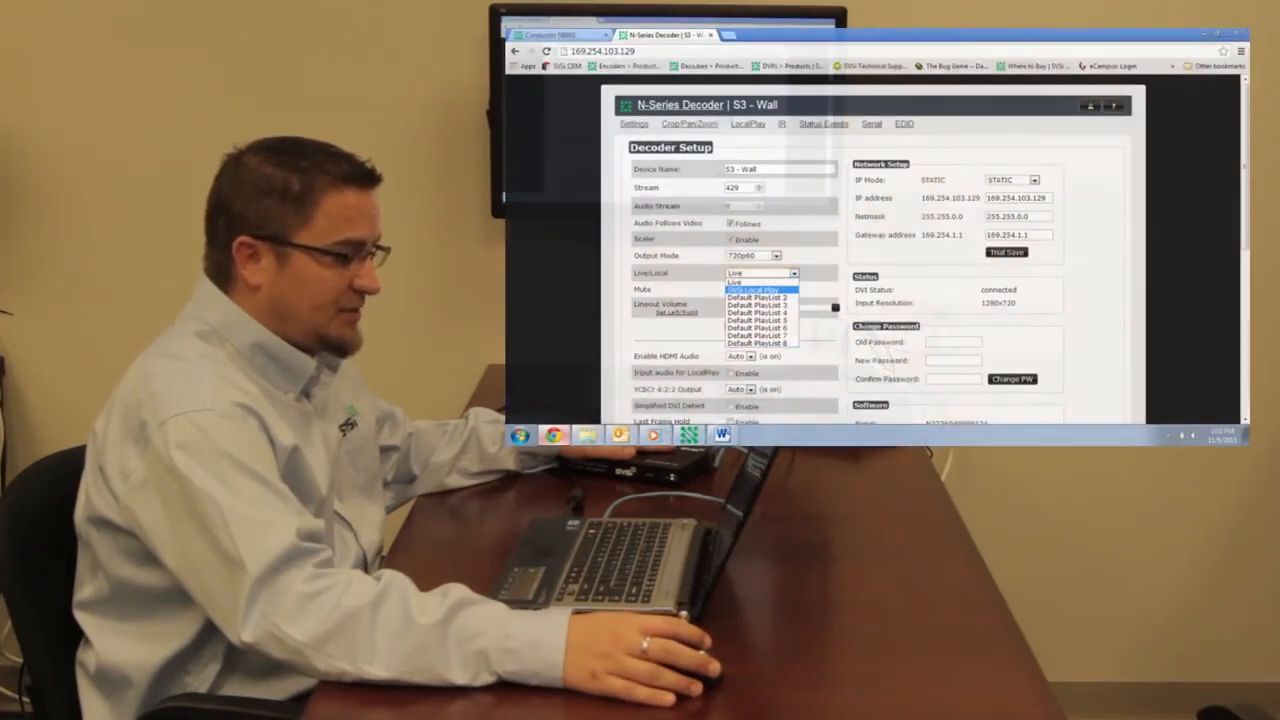